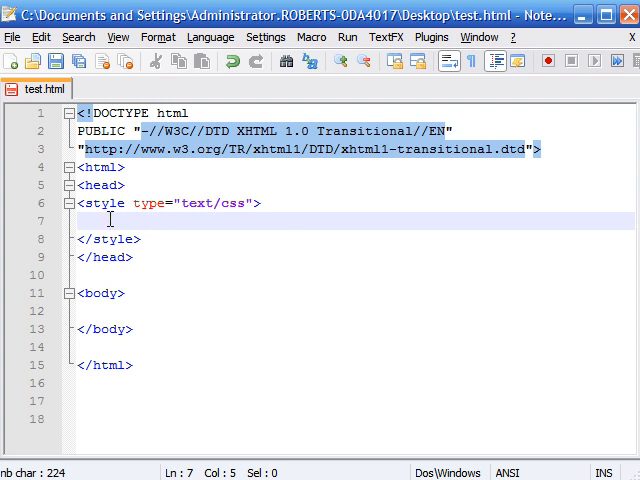
pyautogui.moveTo(172, 190)
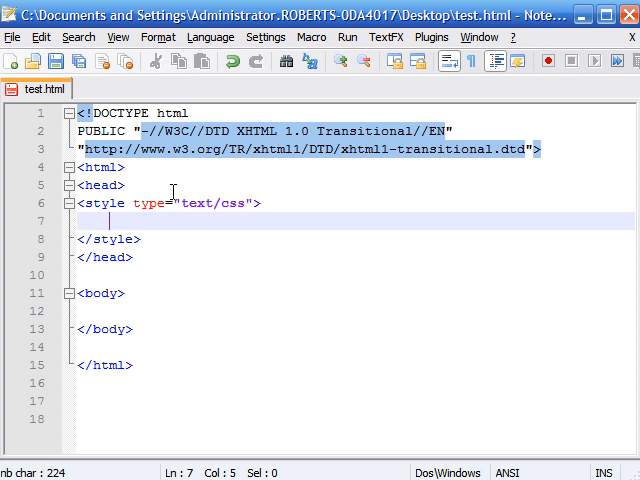
# - Type the universal rule * {font-family:Arial; color:red;} into the style block
pyautogui.write('*')
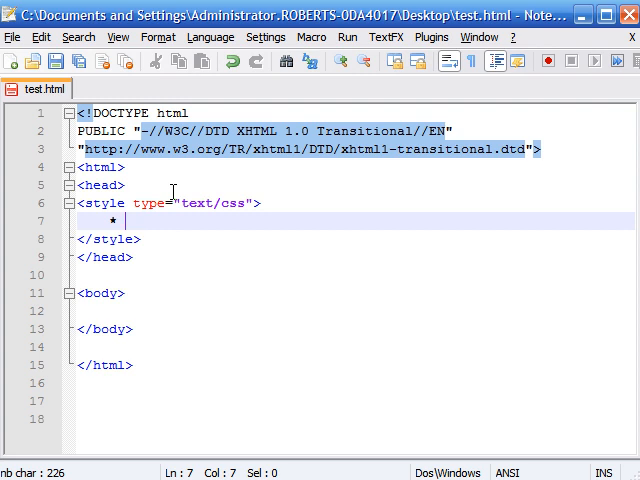
pyautogui.write('{')
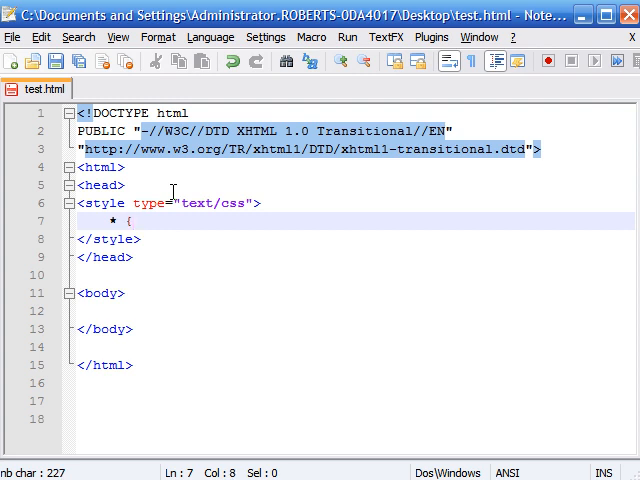
pyautogui.write('font')
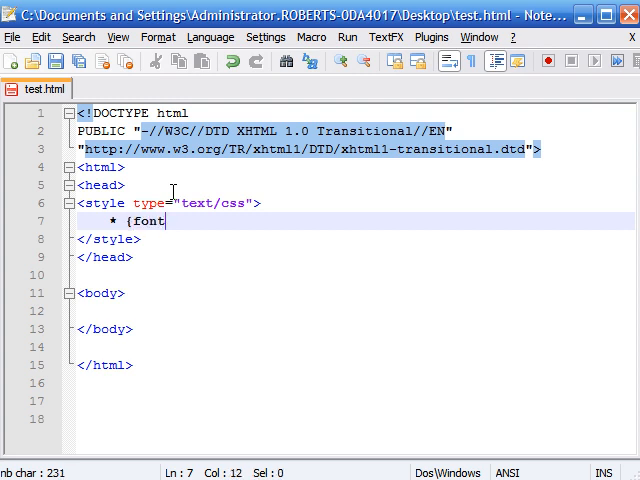
pyautogui.write('-')
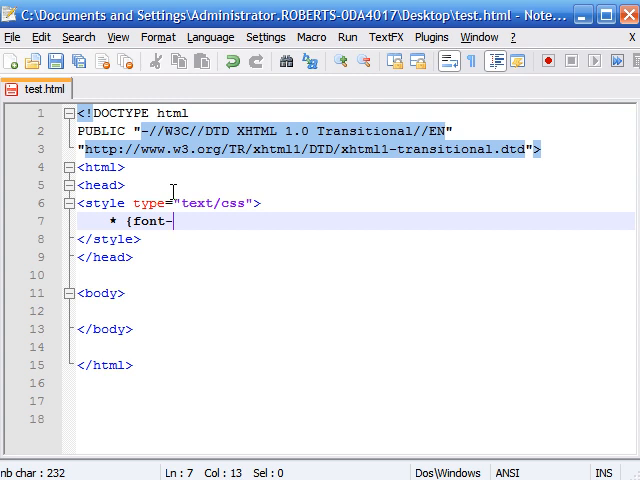
pyautogui.write('family')
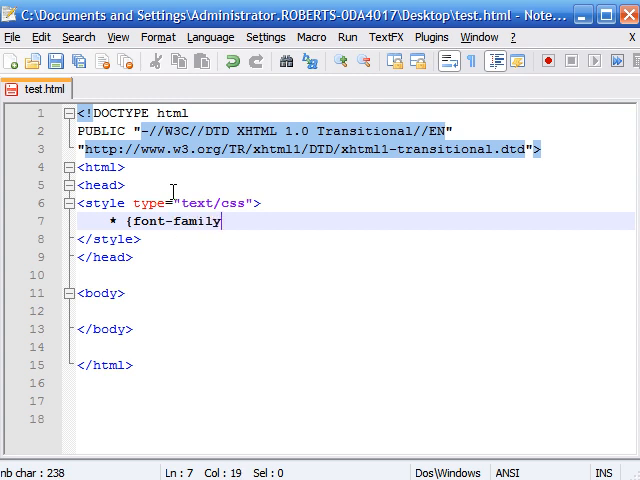
pyautogui.write(':')
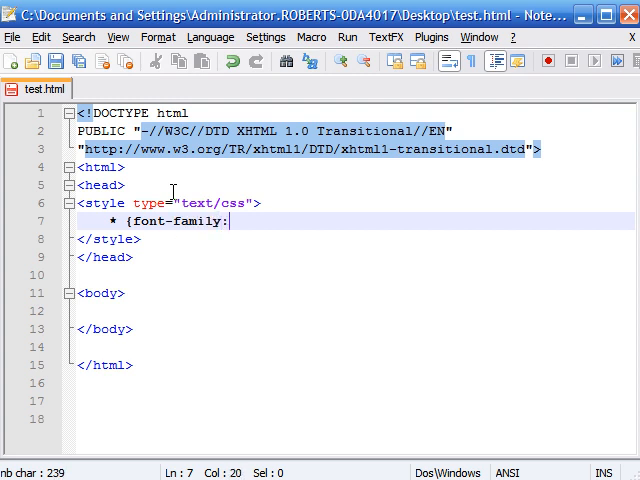
pyautogui.write('Arial;')
pyautogui.write('color:')
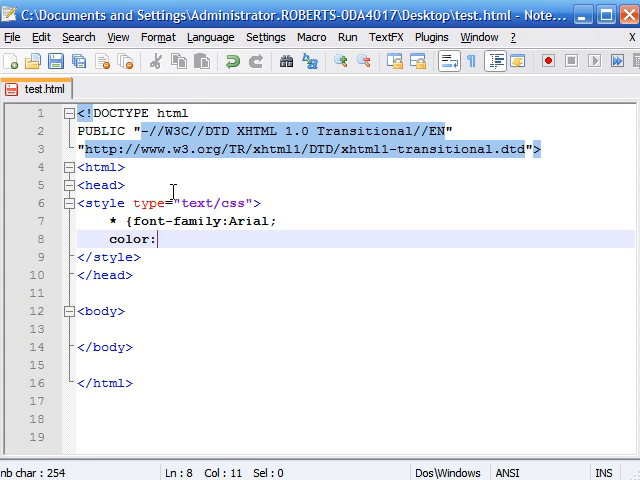
pyautogui.write('red;')
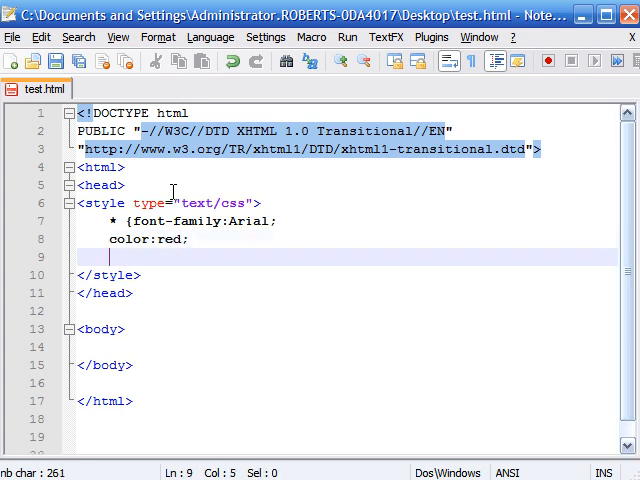
pyautogui.write('}')
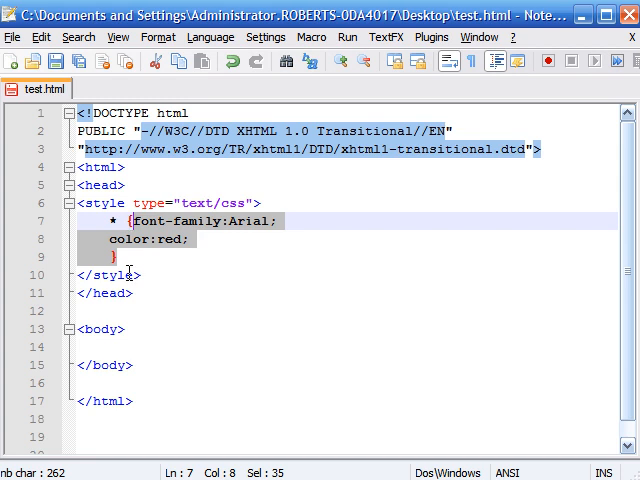
# - Add the plain line 'text' and the paragraph 'text in here' to the body
pyautogui.click(118, 220)
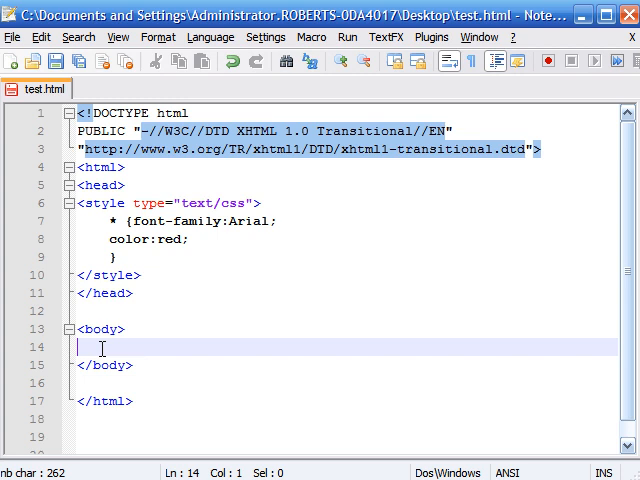
pyautogui.write('text')
pyautogui.write('<p>')
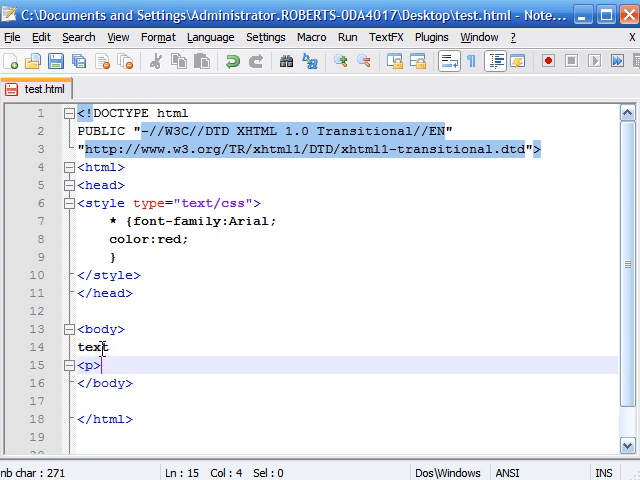
pyautogui.write('text in here')
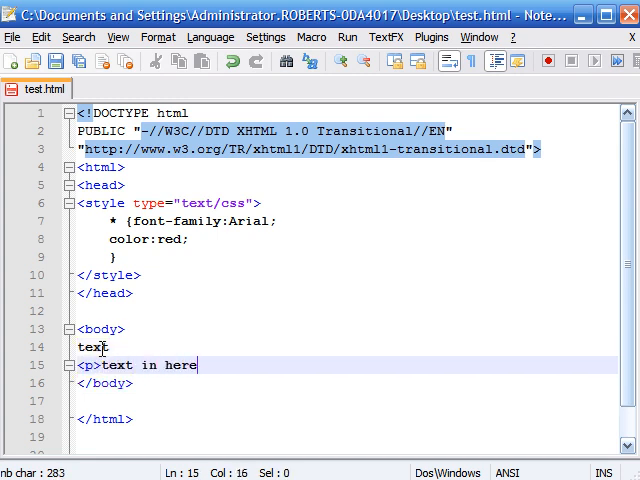
pyautogui.write('<p')
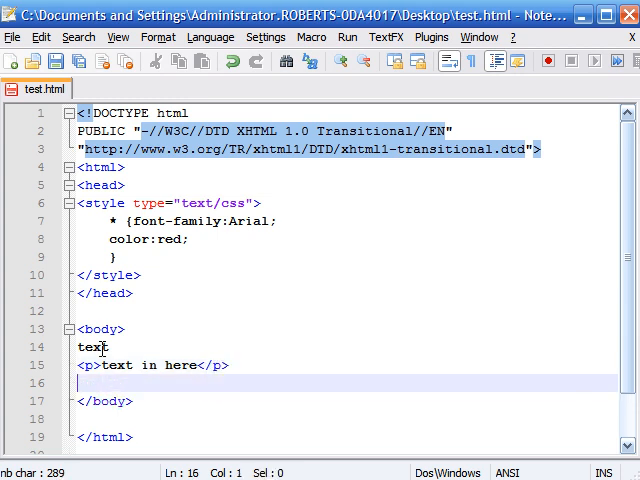
# - Add the h1 heading 'hwdioewhfow', then highlight the paragraph and universal style rule
pyautogui.write('<h1')
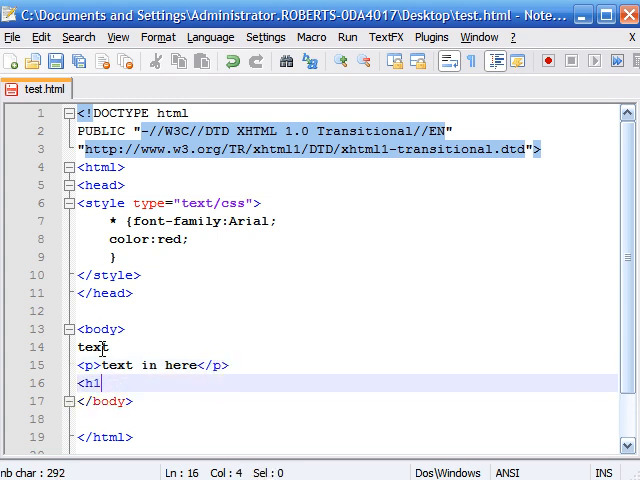
pyautogui.write('hwdioewh')
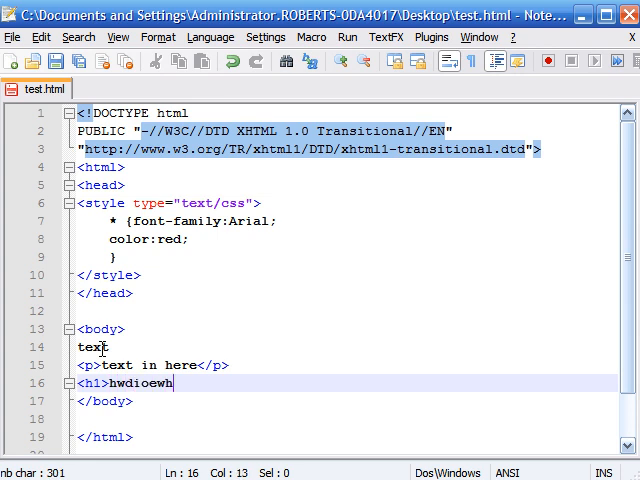
pyautogui.write('fow<h1')
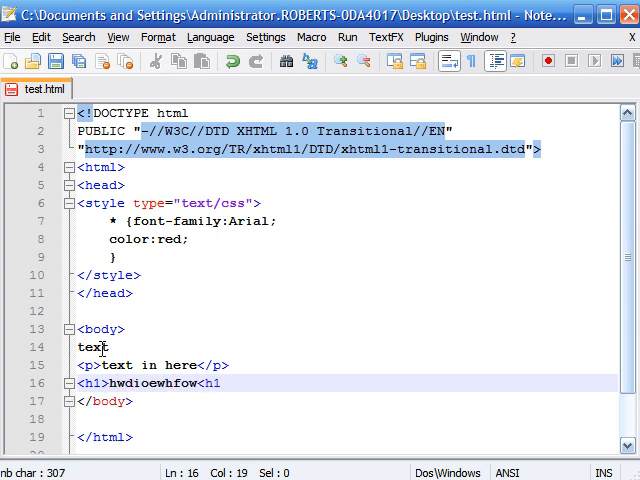
pyautogui.write('/h1>')
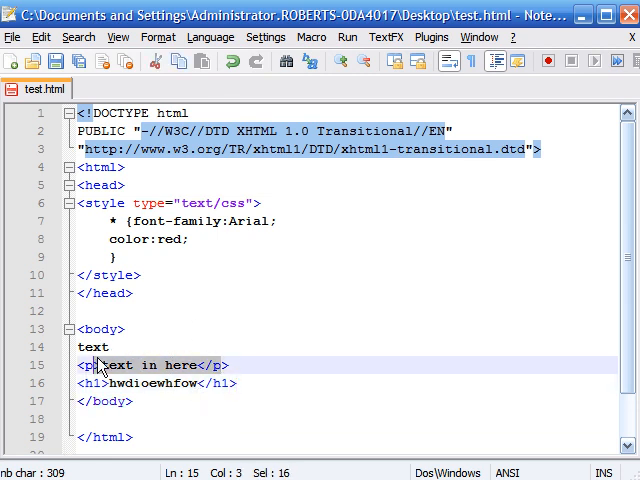
pyautogui.doubleClick(92, 347)
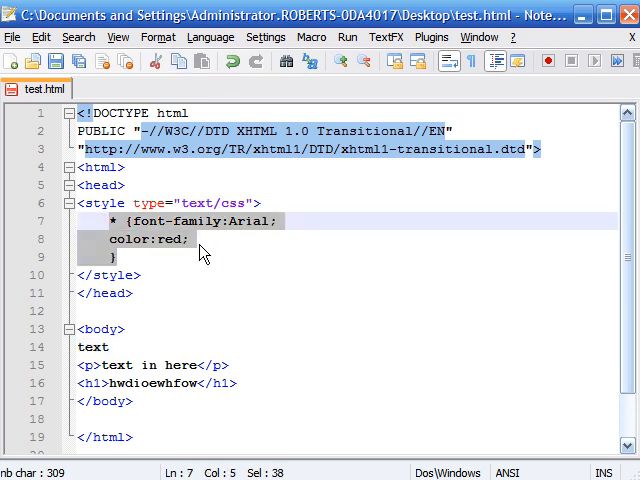
pyautogui.doubleClick(256, 221)
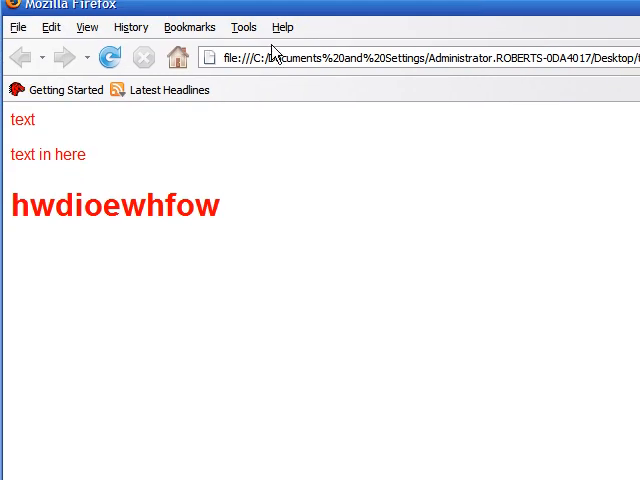
# - Preview test.html in Firefox, confirm the red Arial text, and return to Notepad++
pyautogui.moveTo(42, 154); pyautogui.dragTo(88, 154)
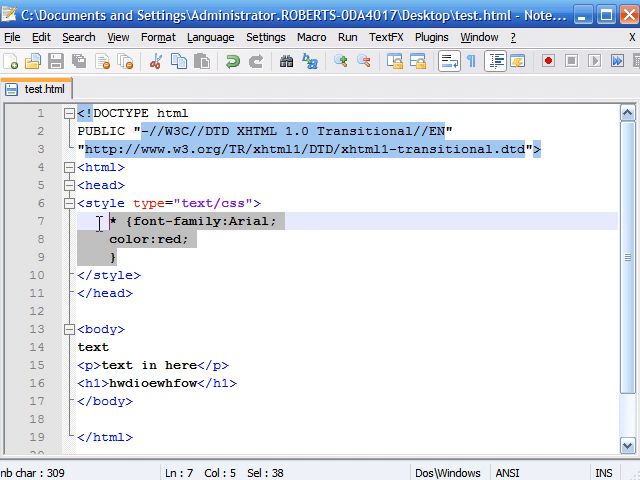
# - Delete the * rule and the body's text, paragraph and heading, leaving both blocks empty
pyautogui.press('Delete')
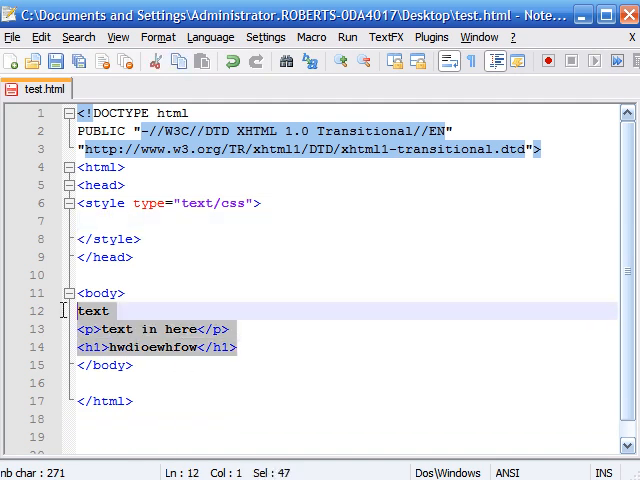
pyautogui.press('Delete')
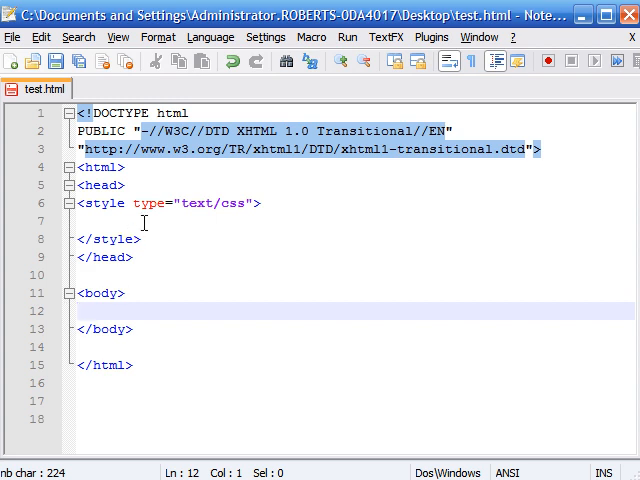
pyautogui.click(128, 221)
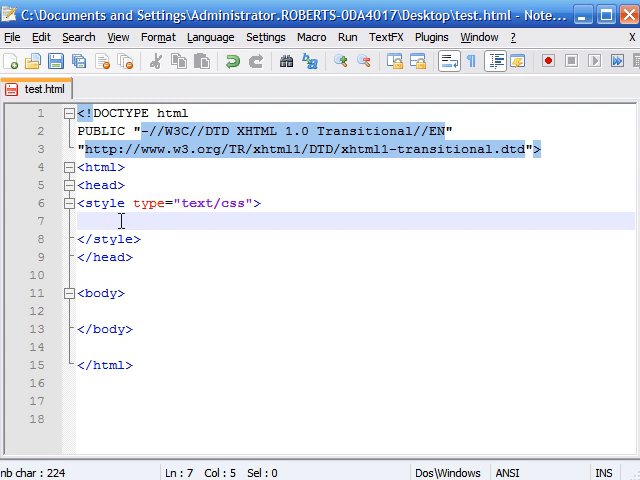
# - Type the descendant rule div h3 {color:red;} into the style block on line 7
pyautogui.write('div')
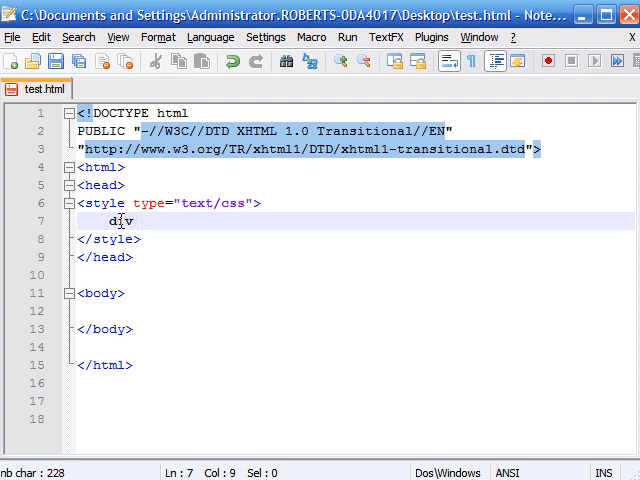
pyautogui.write('h3')
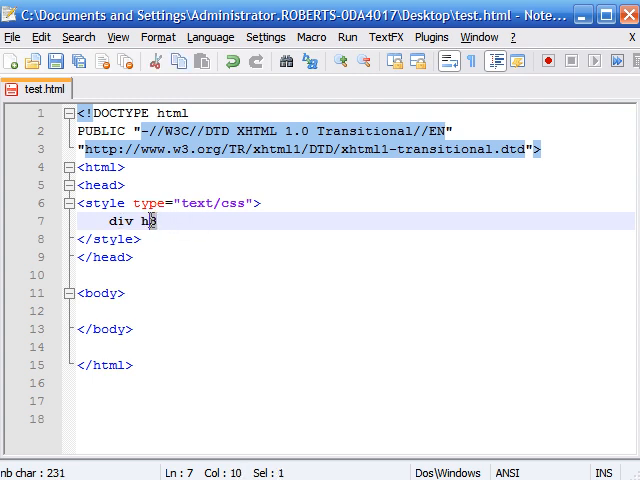
pyautogui.doubleClick(150, 221)
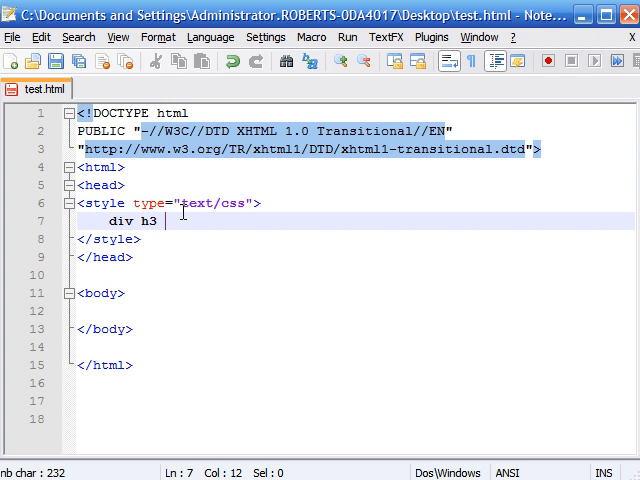
pyautogui.write('{')
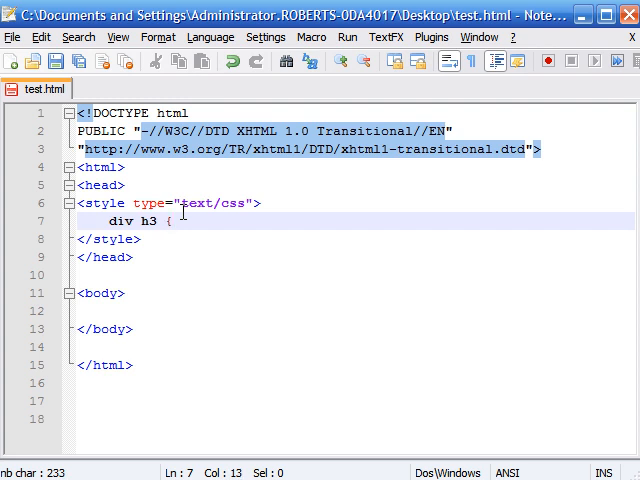
pyautogui.write('color')
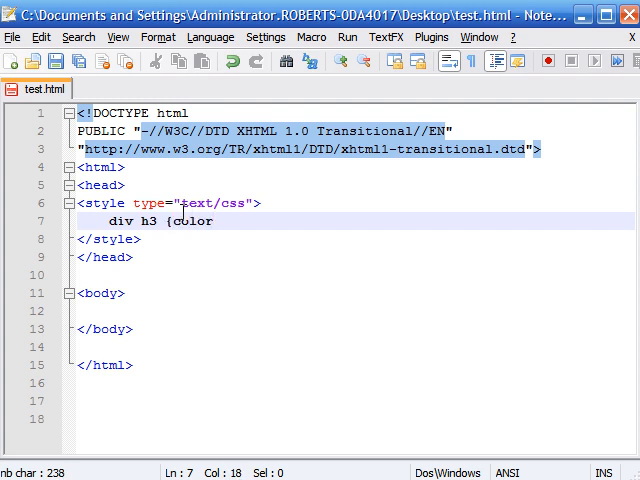
pyautogui.write(':')
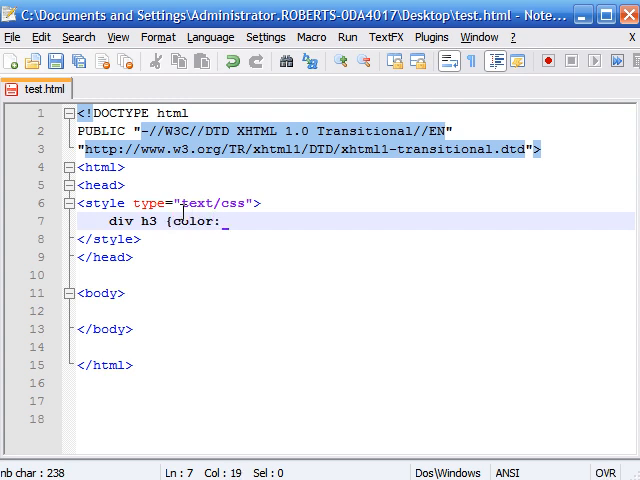
pyautogui.write('red')
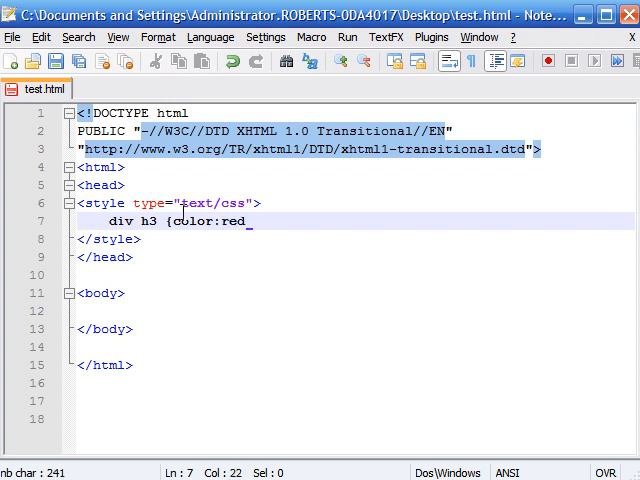
pyautogui.write(';}')
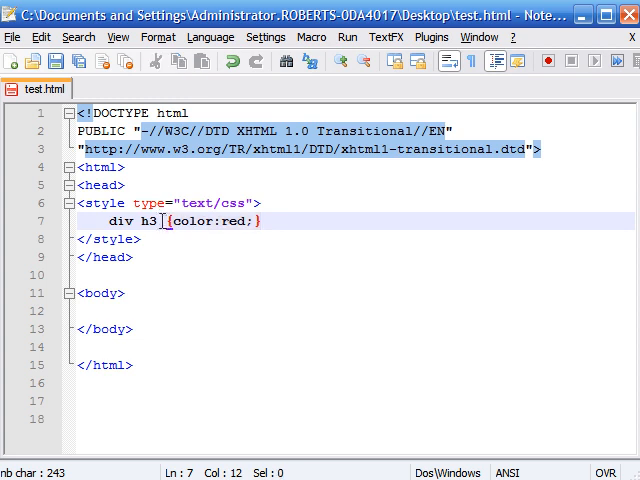
pyautogui.doubleClick(150, 221)
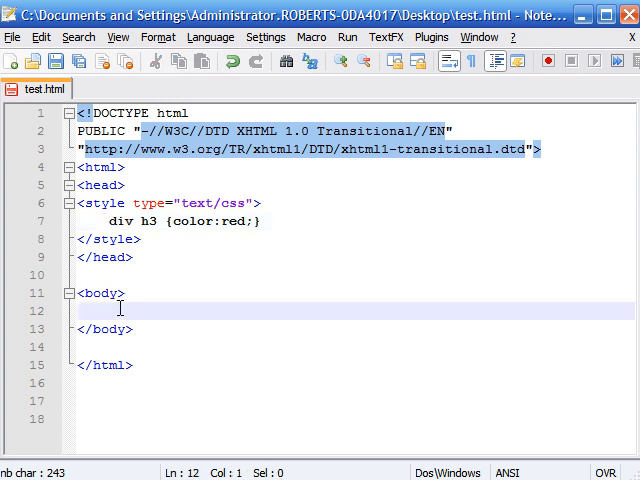
# - Add the heading <h3>this shouldnt work</h3> outside any div
pyautogui.write('<')
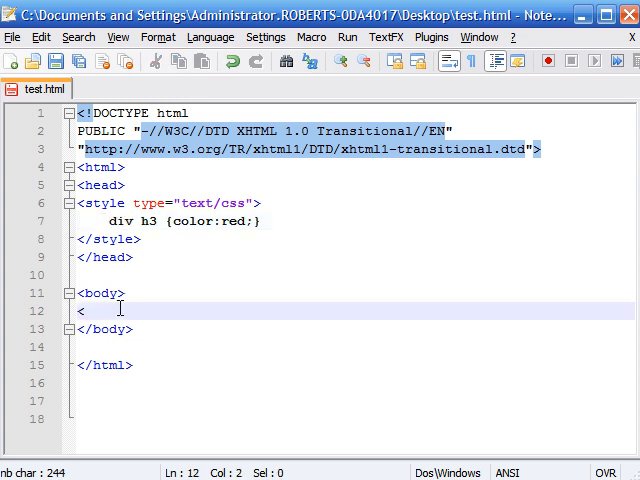
pyautogui.write('h3>this shou')
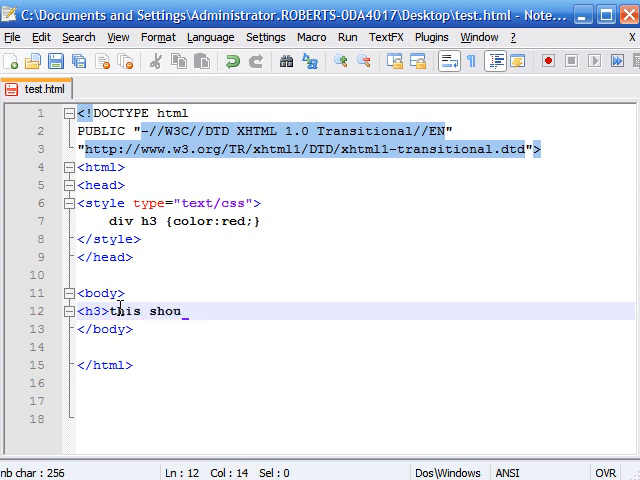
pyautogui.write('ldnt work')
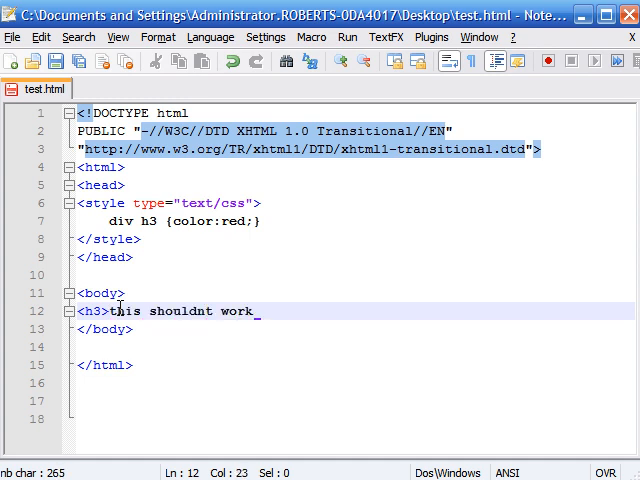
pyautogui.write('</h3>')
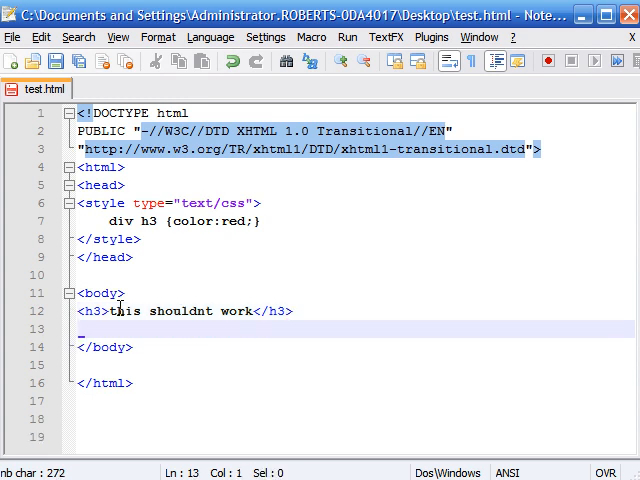
# - Wrap a second heading <h3>this should work</h3> inside a <div>
pyautogui.write('<div>')
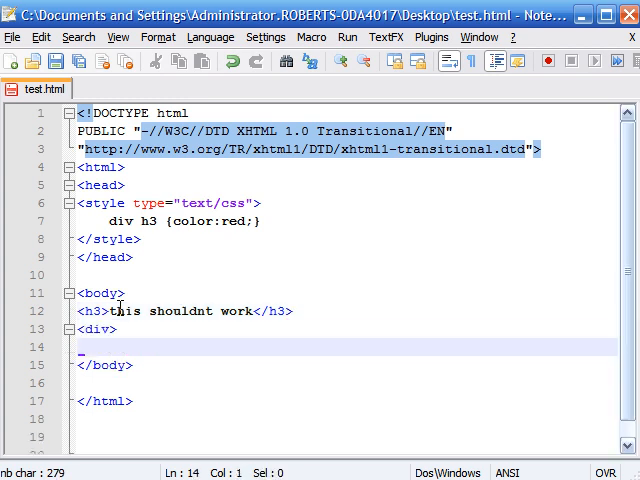
pyautogui.write('<h3>')
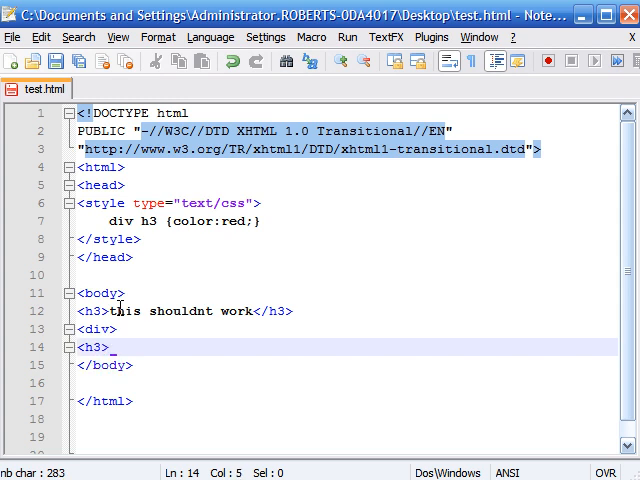
pyautogui.write('this')
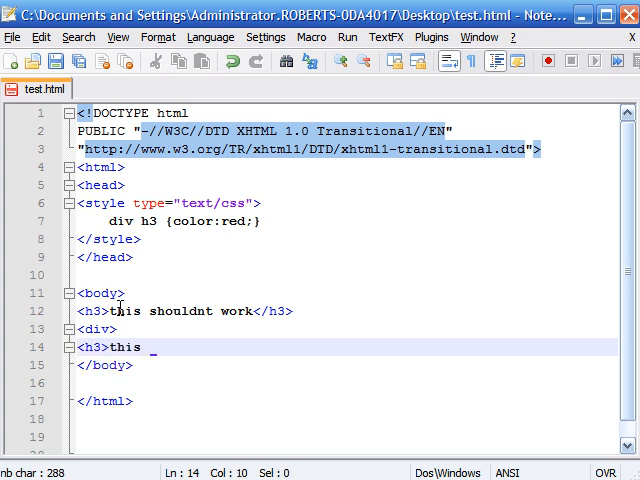
pyautogui.write('should wor')
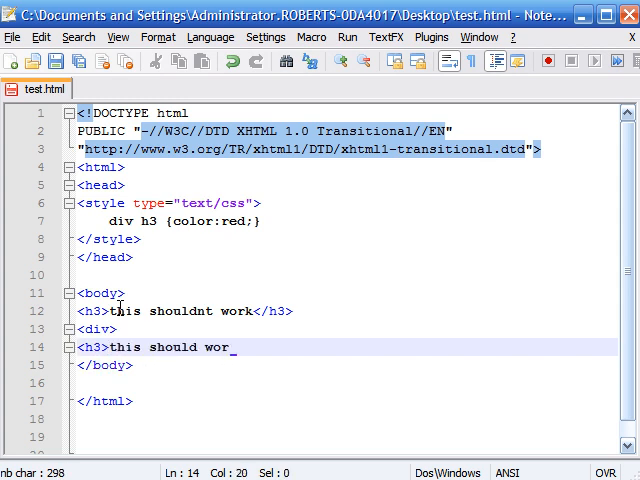
pyautogui.write('k</')
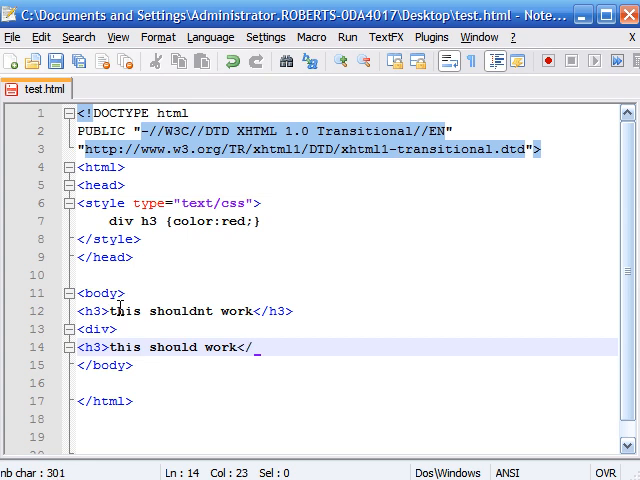
pyautogui.write('h3>')
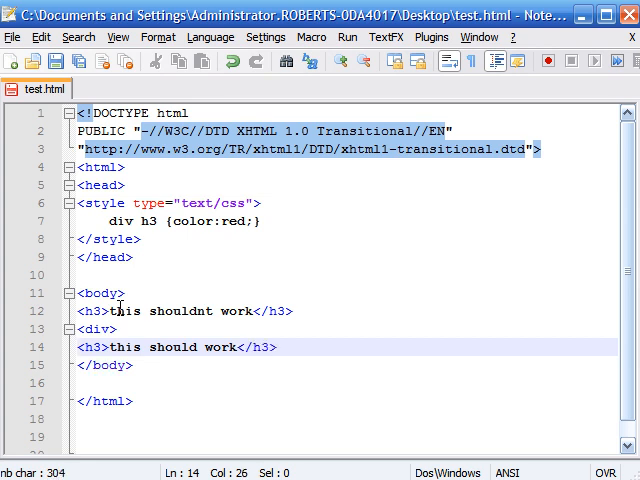
pyautogui.write('</di')
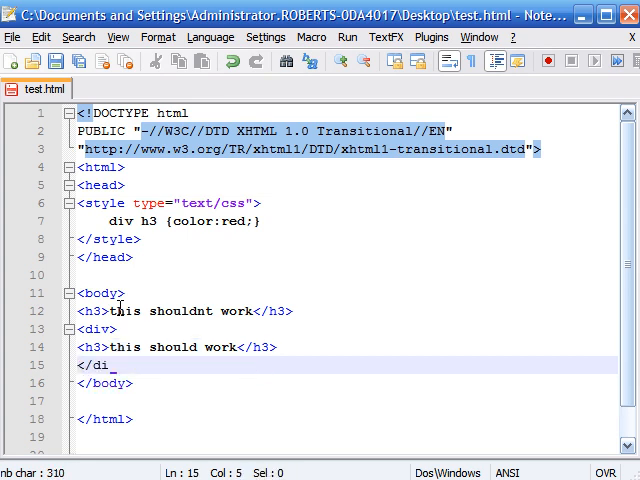
pyautogui.write('v>')
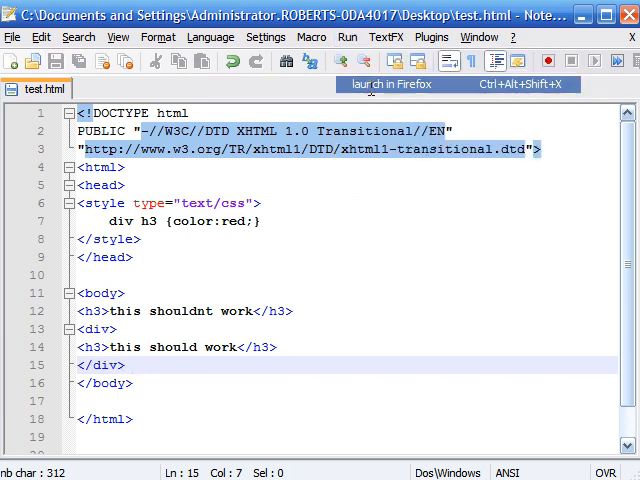
pyautogui.click(389, 84)
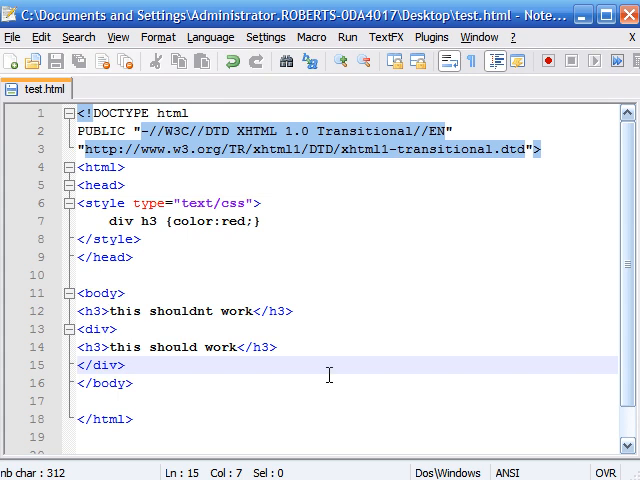
pyautogui.moveTo(210, 375)
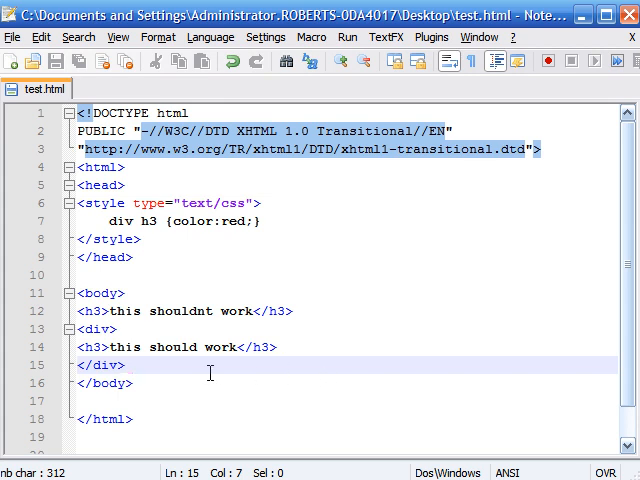